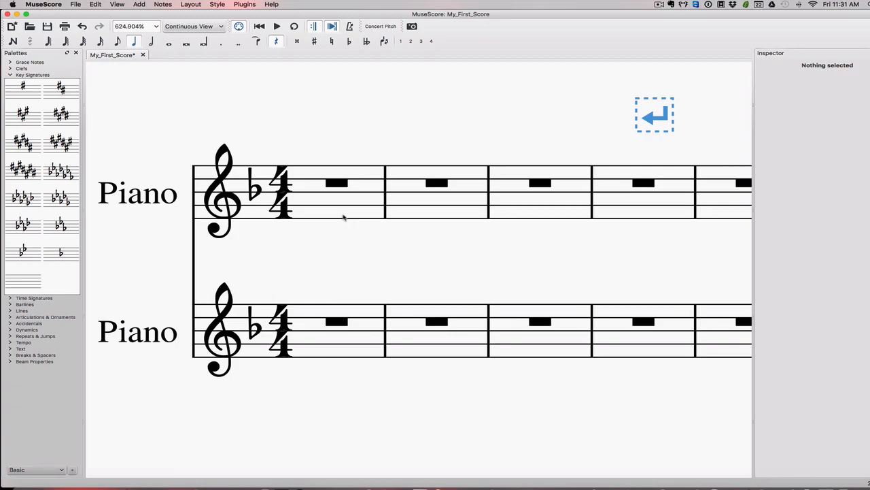
pyautogui.moveTo(337, 205)
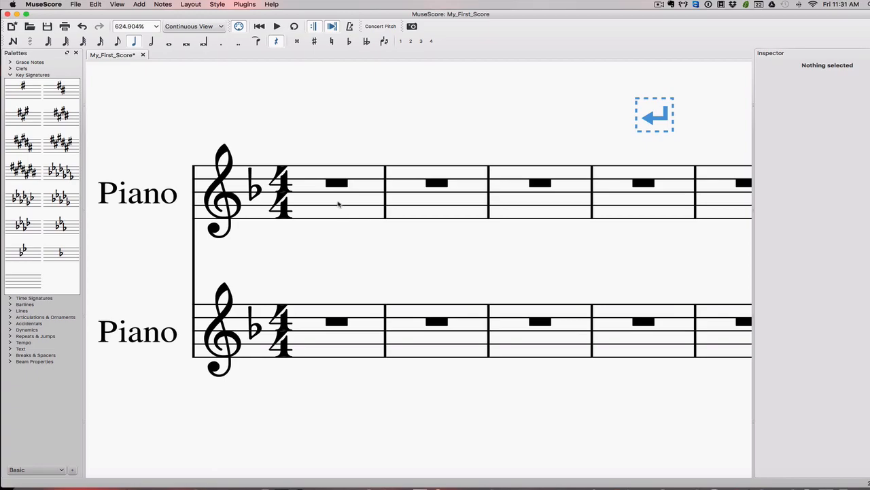
pyautogui.moveTo(318, 196)
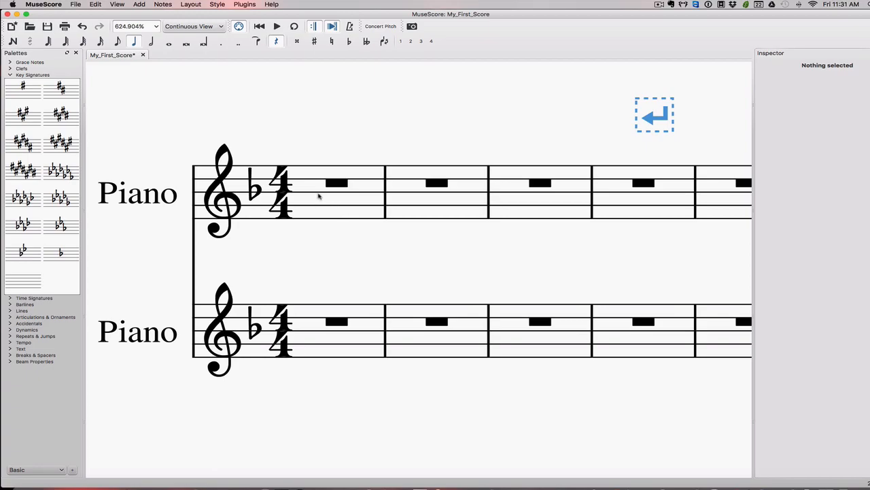
pyautogui.moveTo(320, 237)
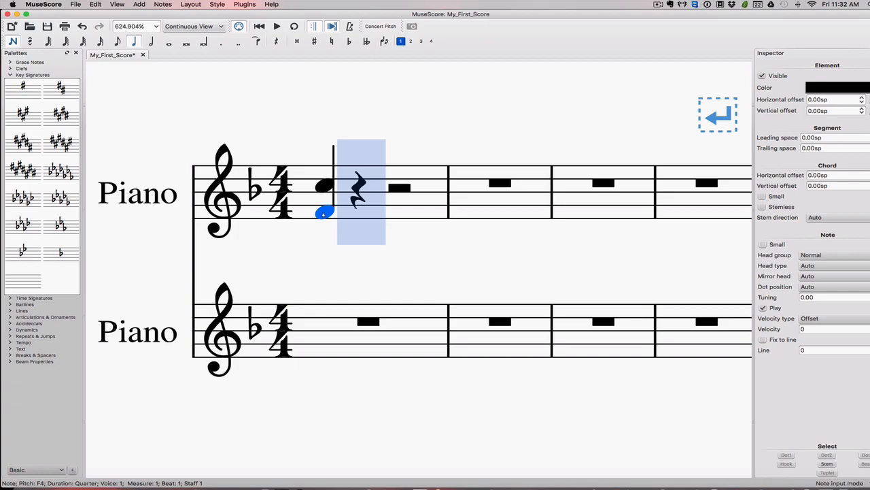
# - Stack a second note a fifth above the opening quarter note in measure 1
pyautogui.press('Up')
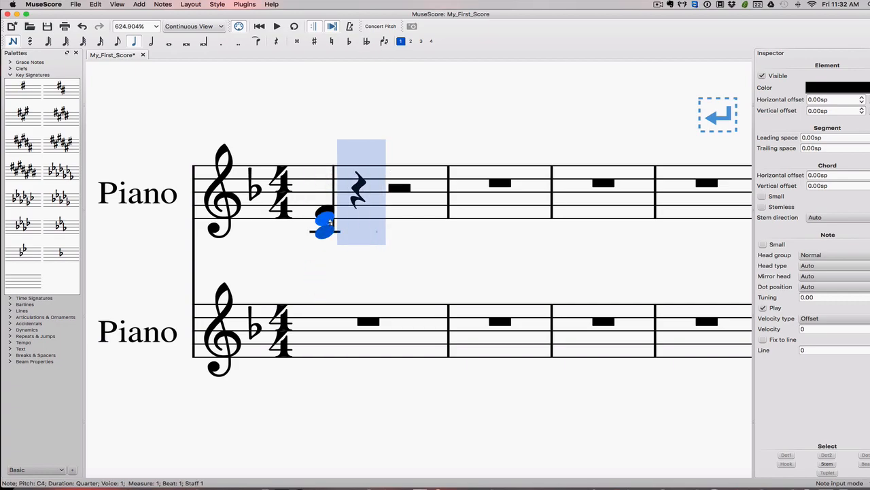
pyautogui.press('Down')
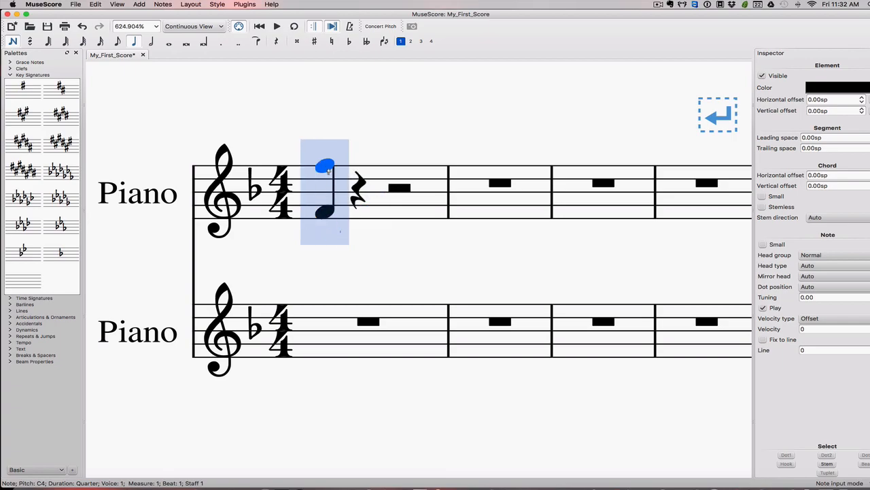
pyautogui.click(325, 324)
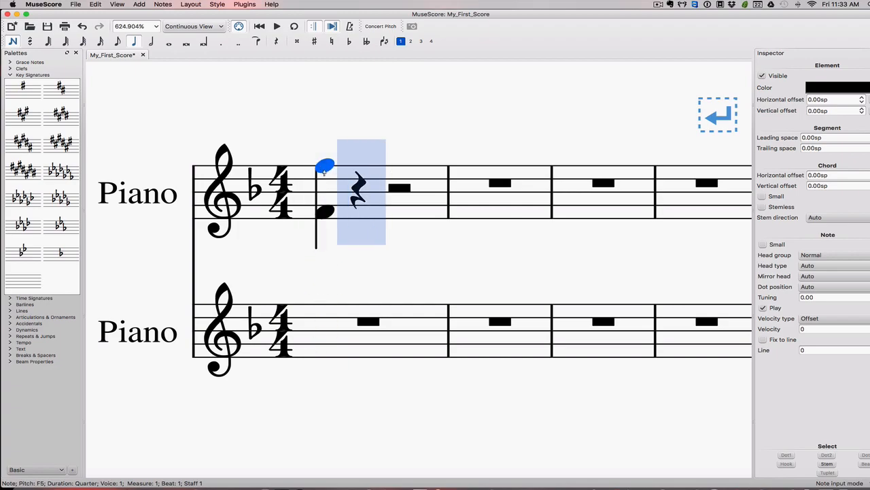
pyautogui.click(325, 212)
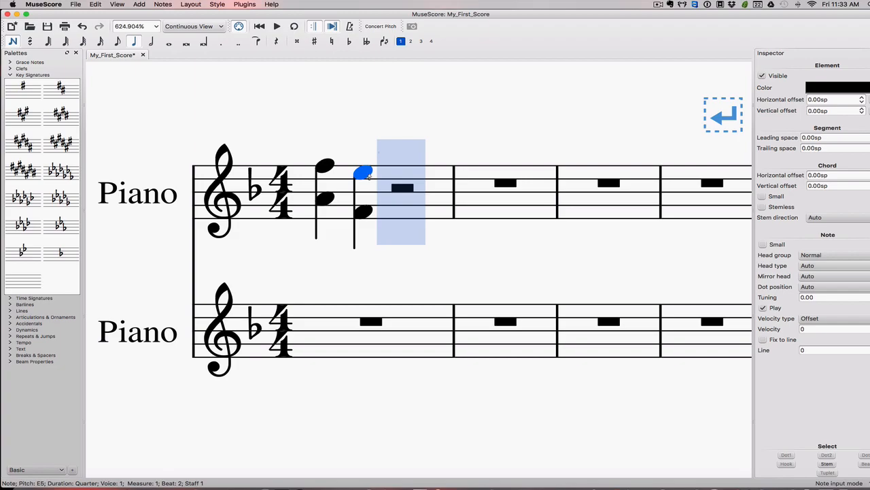
# - Enter the beat-2 quarter note and stack its chord note for the inverted interval
pyautogui.press('down')
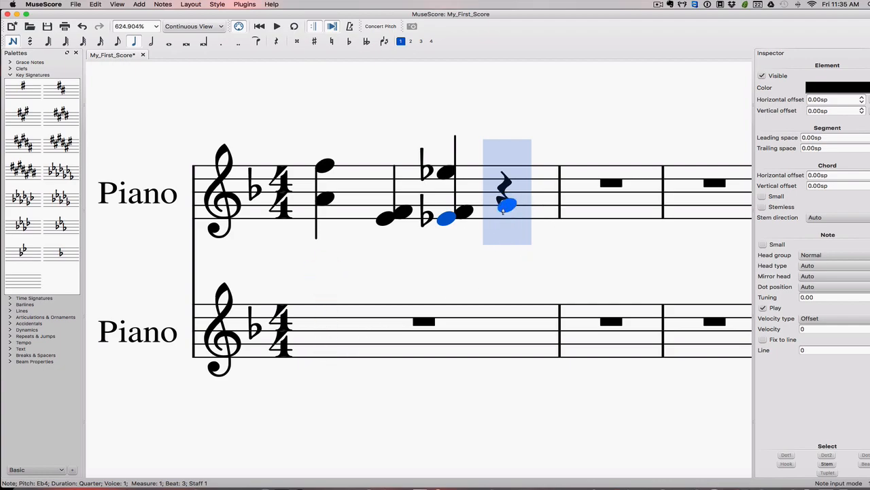
# - Flatten notes in measure 2's seventh and second chords, selecting the last chord's top flat
pyautogui.click(446, 172)
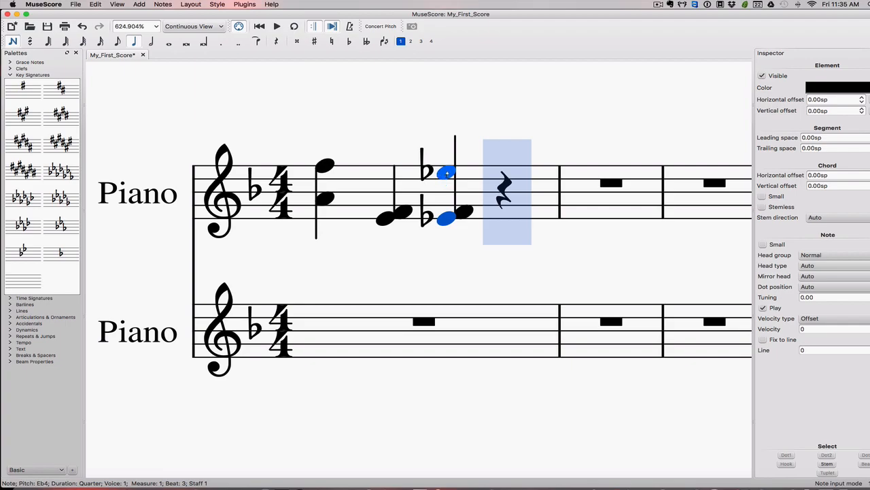
pyautogui.click(327, 212)
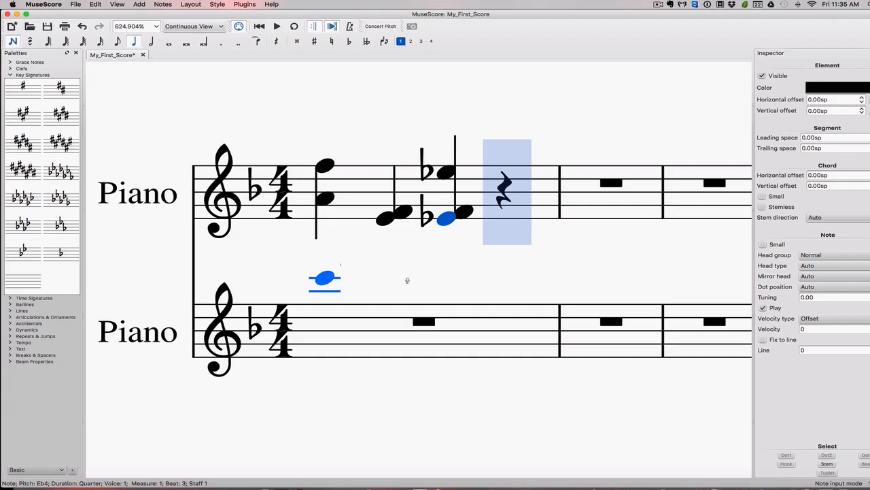
# - Place two two-note chords on beats 1 and 2 of the lower staff's first measure
pyautogui.moveTo(324, 279); pyautogui.dragTo(324, 343)
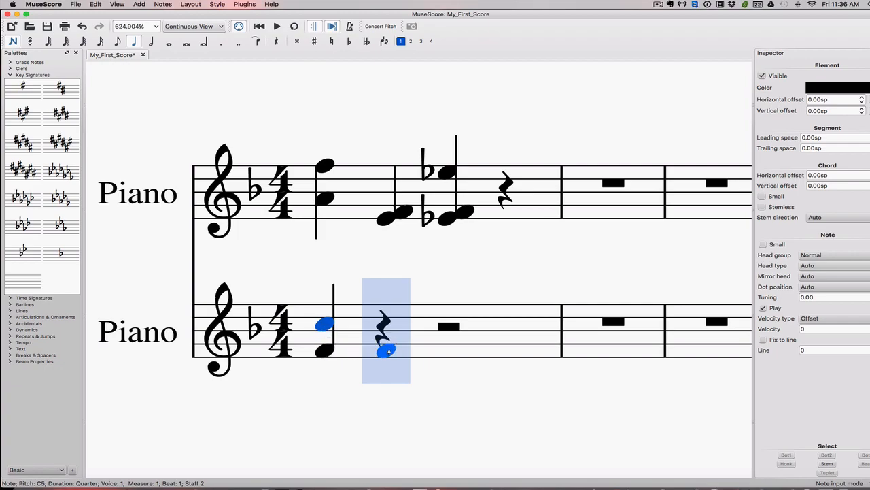
pyautogui.press('Right')
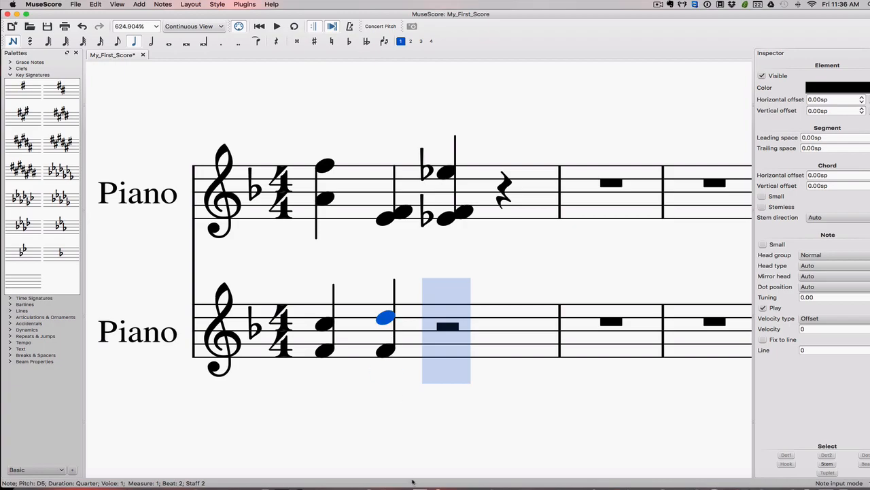